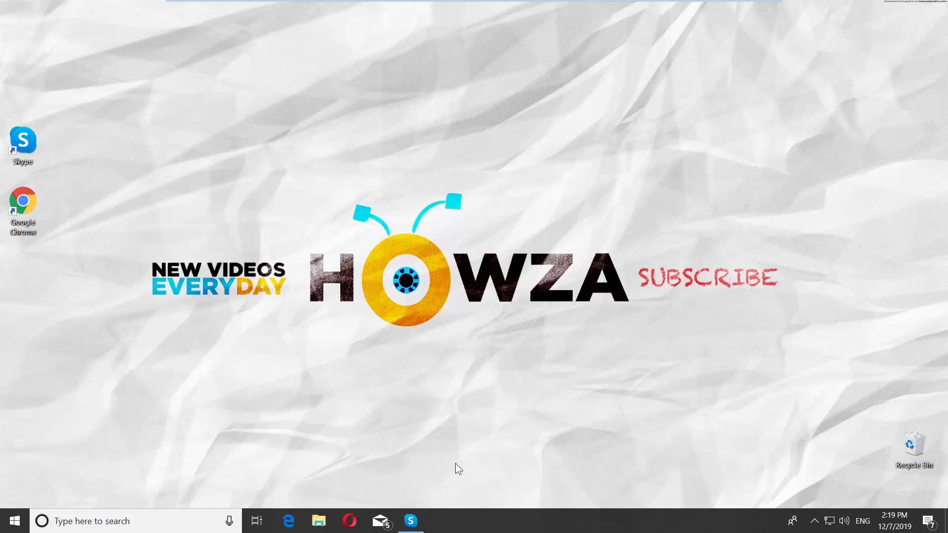
# Step: Launch Skype from the taskbar so the signed-in welcome screen appears
pyautogui.click(411, 521)
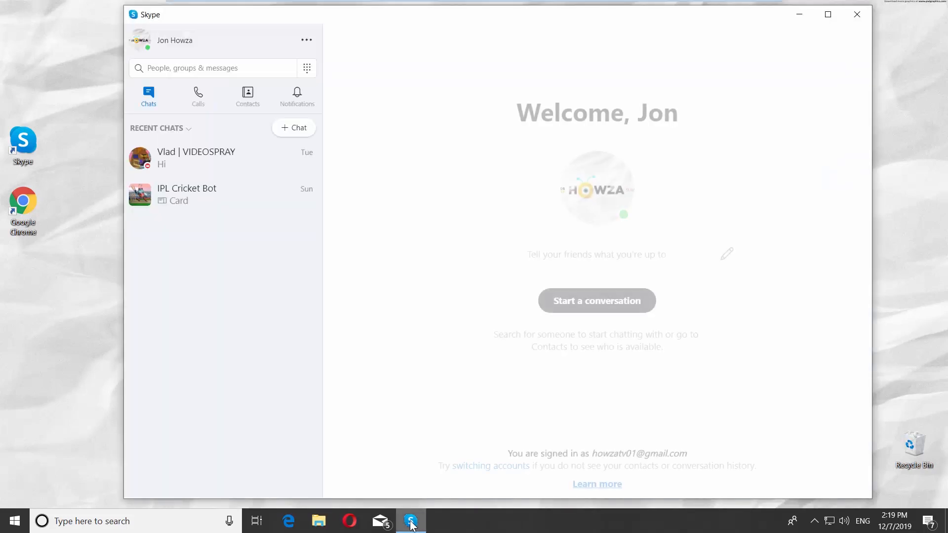
# Step: Reach the online Skype profile page via the account menu, Settings and Your profile
pyautogui.click(304, 40)
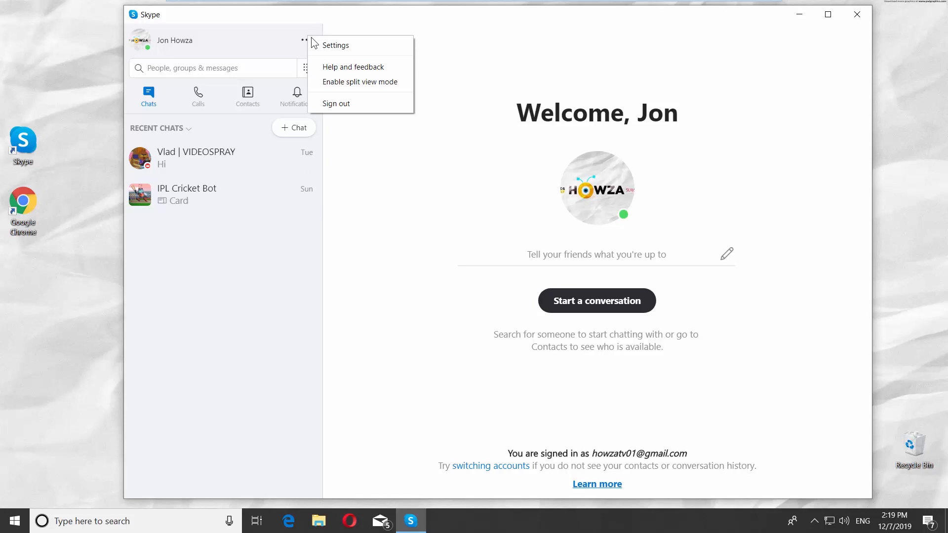
pyautogui.click(336, 46)
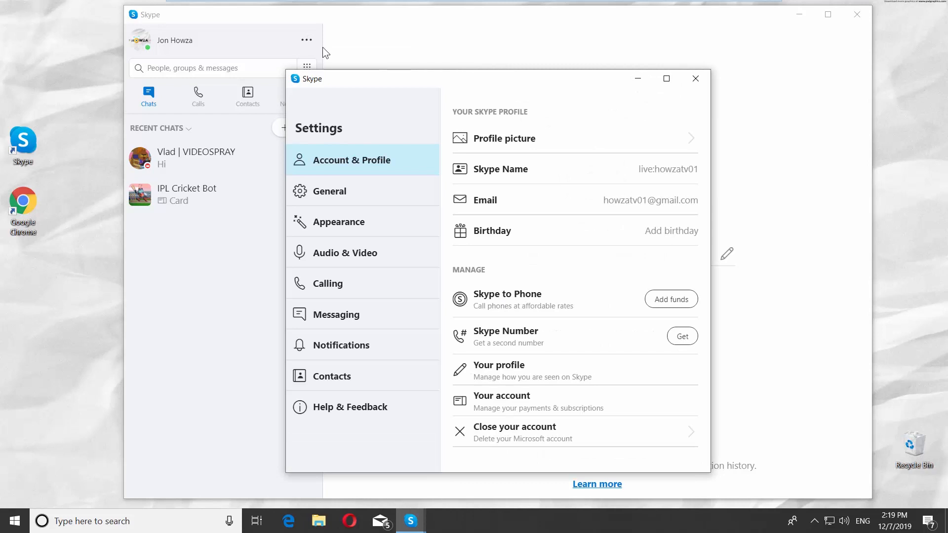
pyautogui.click(498, 372)
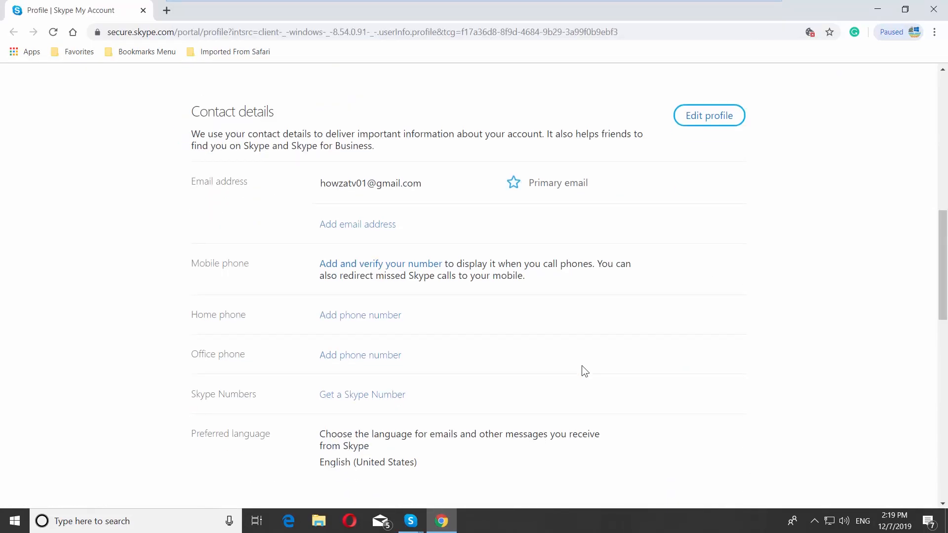
# Step: Switch the profile's contact details into edit mode to enter a mobile number
pyautogui.click(709, 115)
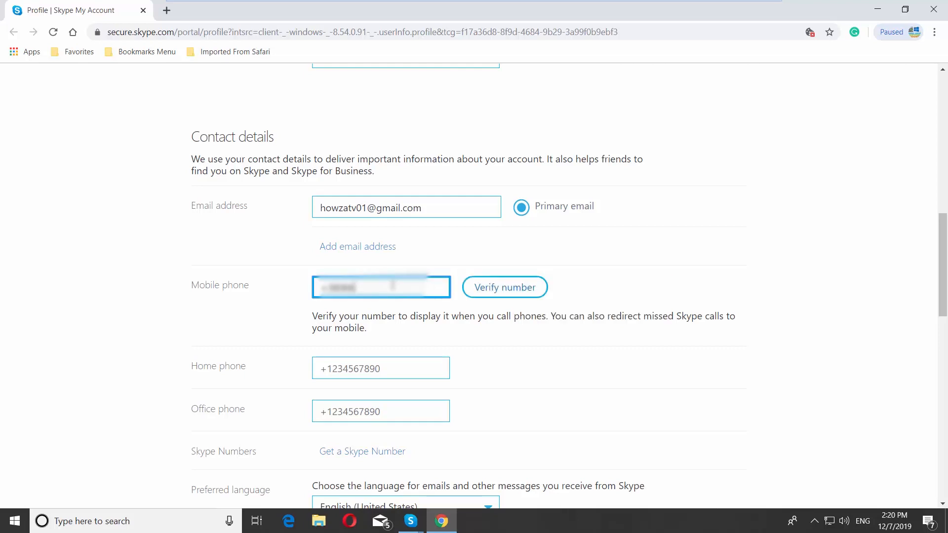
pyautogui.click(504, 286)
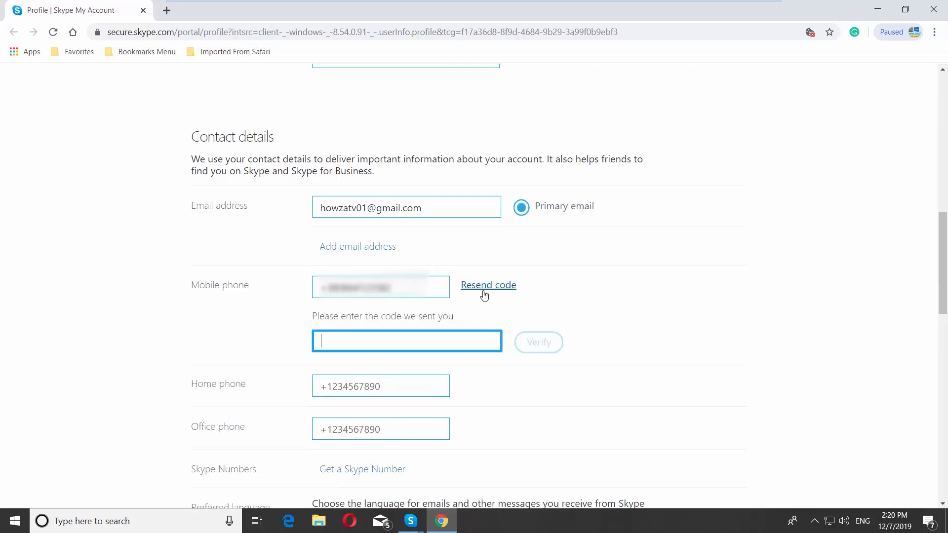
pyautogui.write('TF')
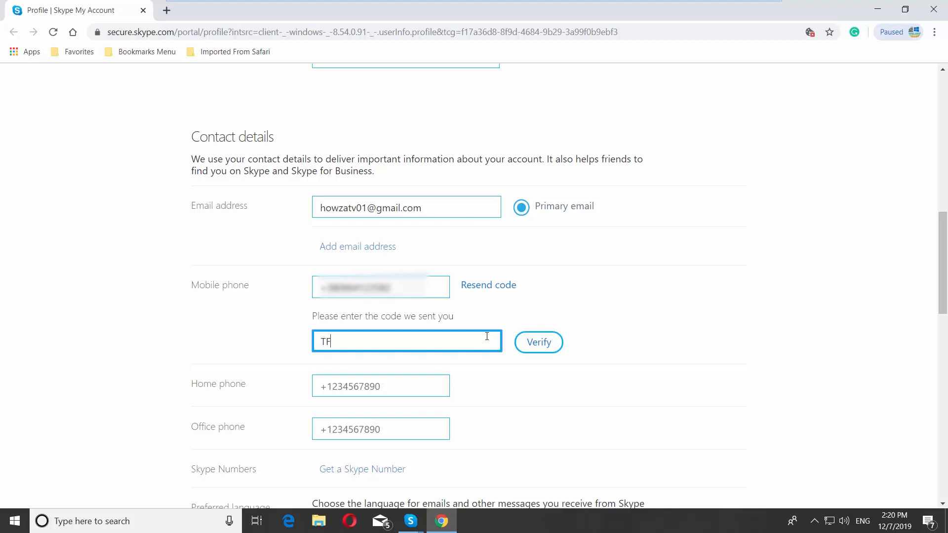
pyautogui.write('PG')
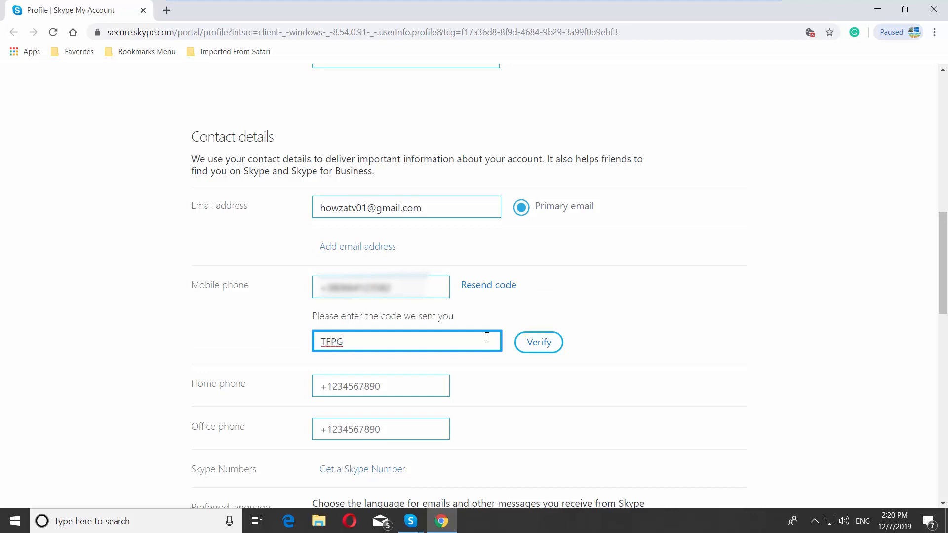
pyautogui.write('XT')
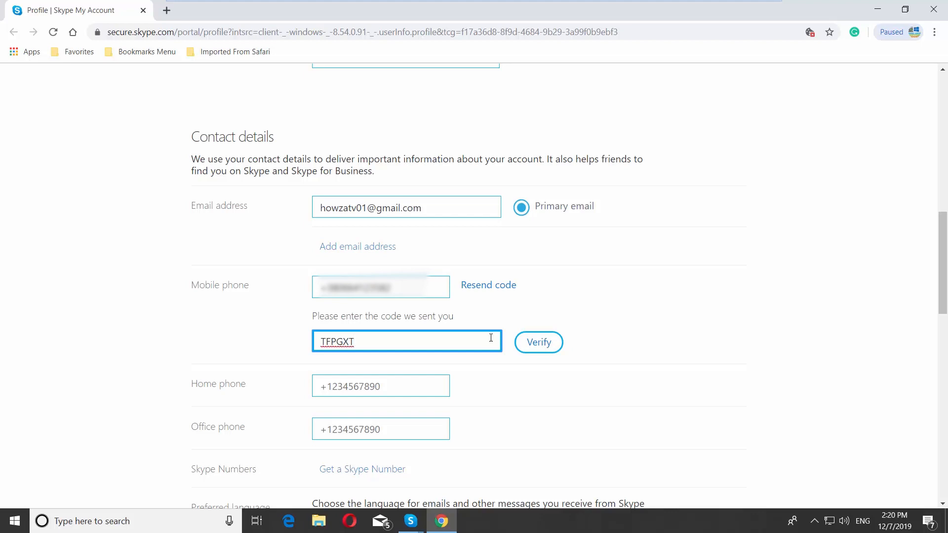
pyautogui.click(538, 342)
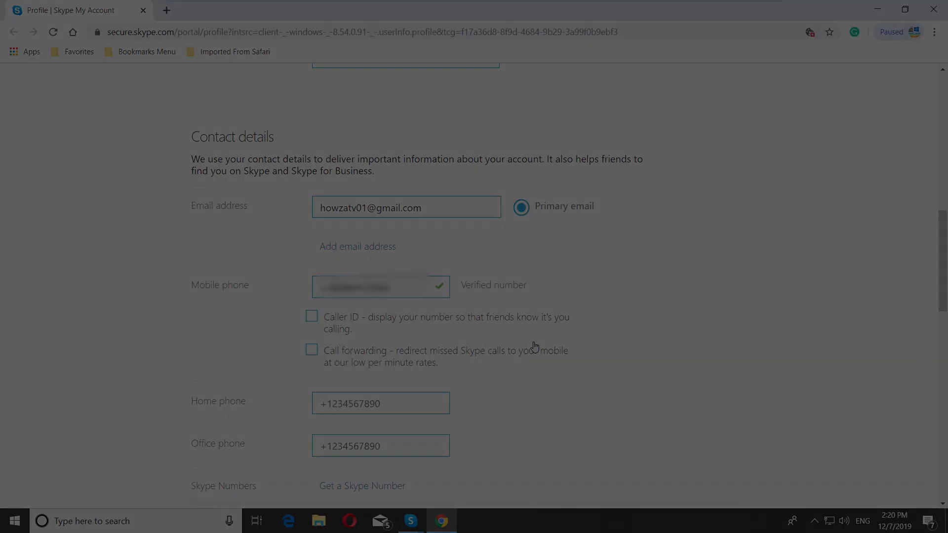